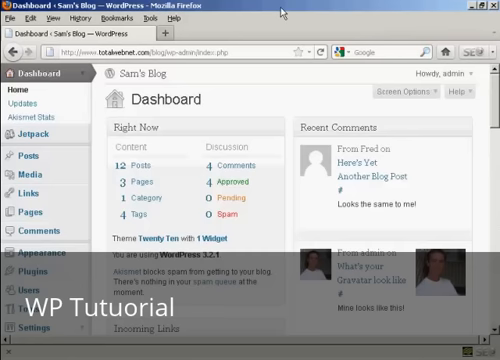
pyautogui.moveTo(344, 80)
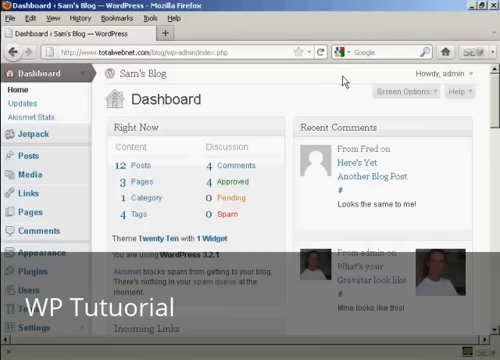
# - Reach the Users > Your Profile page showing personal options
pyautogui.scroll(-3)
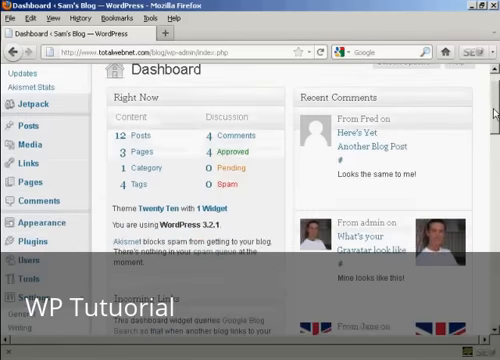
pyautogui.scroll(-3)
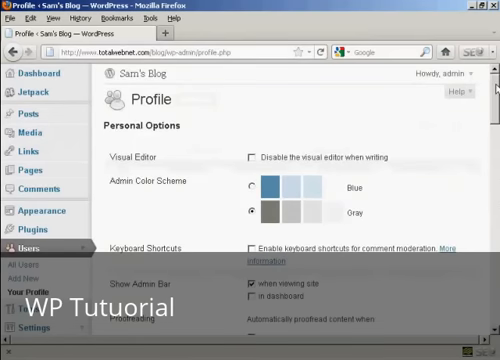
# - Scroll past Name, Contact Info and About Yourself to the New Password fields
pyautogui.scroll(-3)
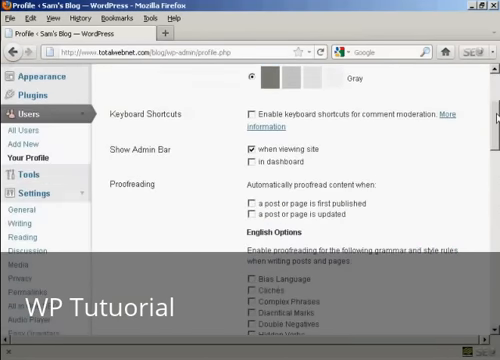
pyautogui.scroll(-3)
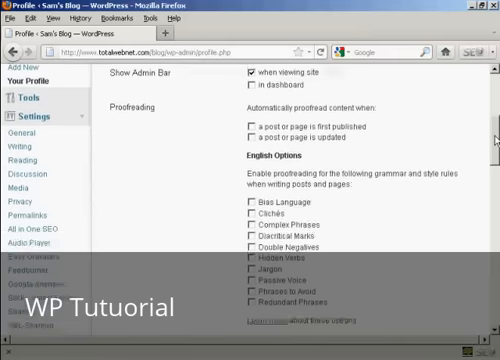
pyautogui.scroll(-3)
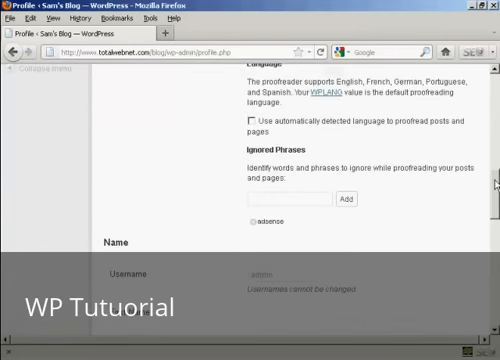
pyautogui.scroll(-3)
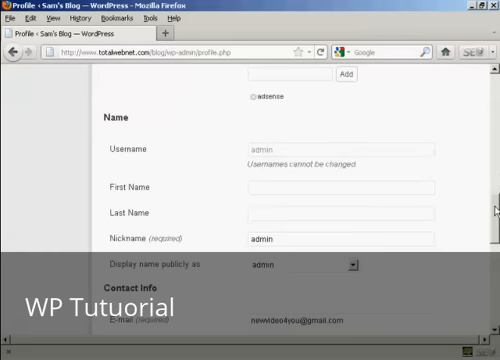
pyautogui.scroll(-3)
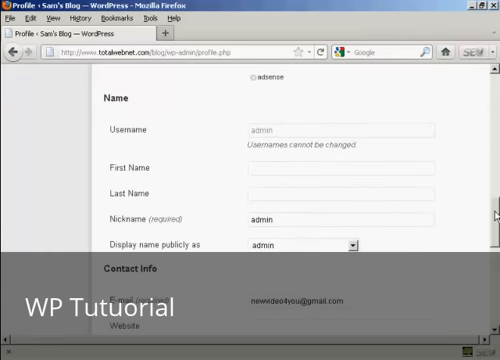
pyautogui.scroll(-3)
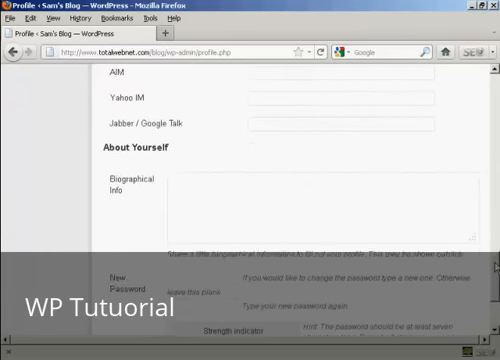
pyautogui.scroll(-3)
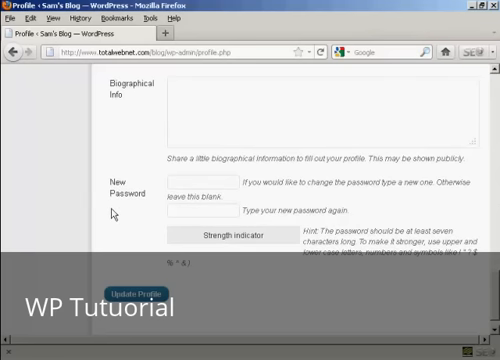
# - Fill the New Password field and its confirmation with the matching new password
pyautogui.click(184, 184)
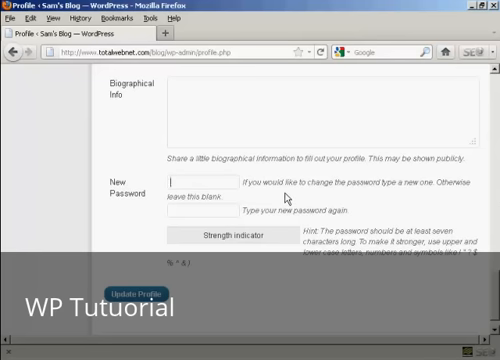
pyautogui.write('•••')
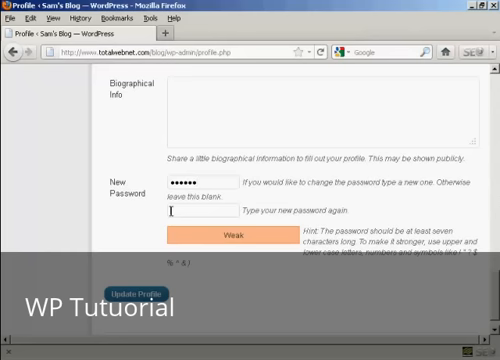
pyautogui.write('••')
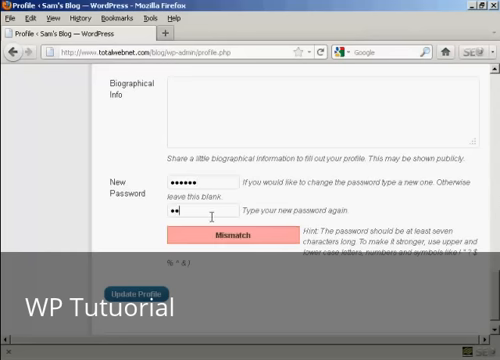
pyautogui.write('••••••')
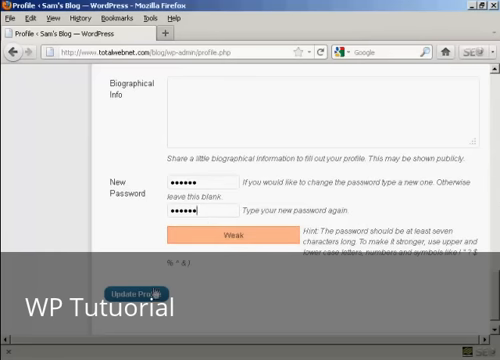
pyautogui.click(148, 288)
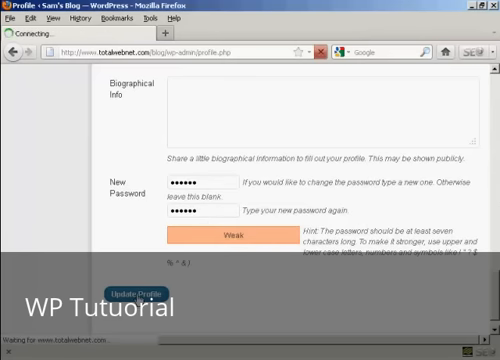
# - Submit Update Profile so the session ends at the Log In page
pyautogui.click(146, 288)
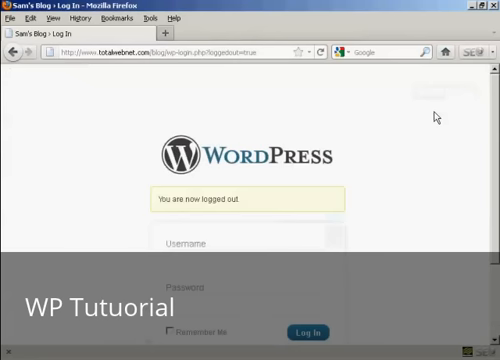
# - Log in as admin with the new password and land on the dashboard
pyautogui.scroll(-3)
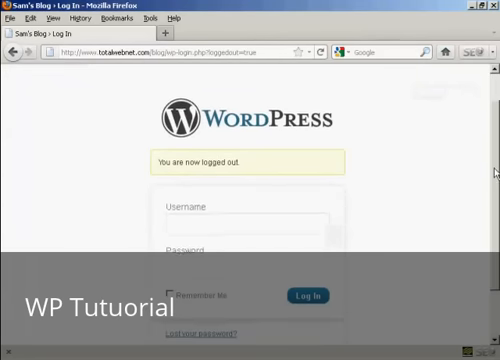
pyautogui.click(248, 212)
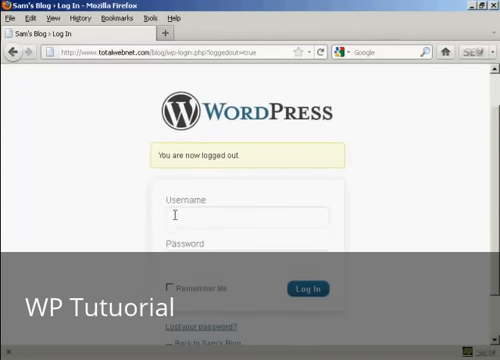
pyautogui.write('admin')
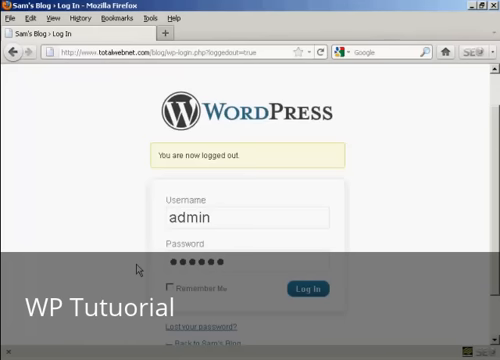
pyautogui.click(304, 288)
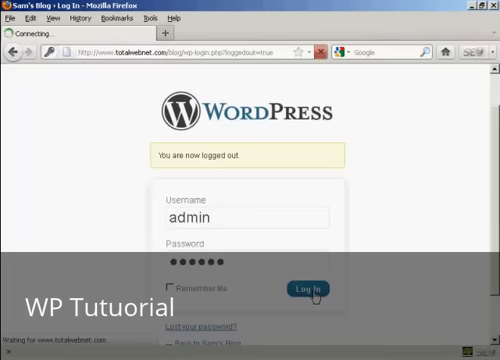
pyautogui.click(314, 288)
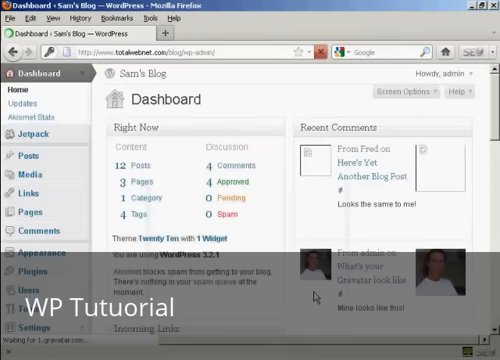